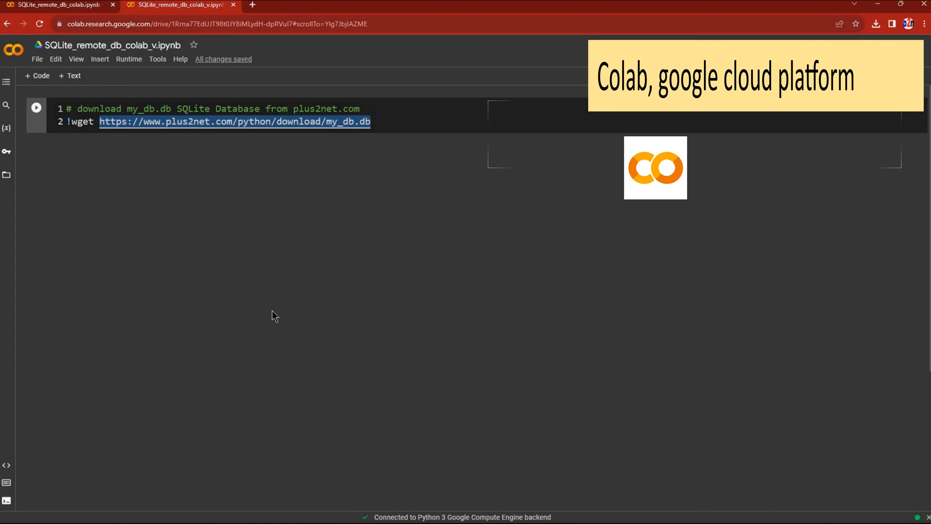
mouse_move(242, 331)
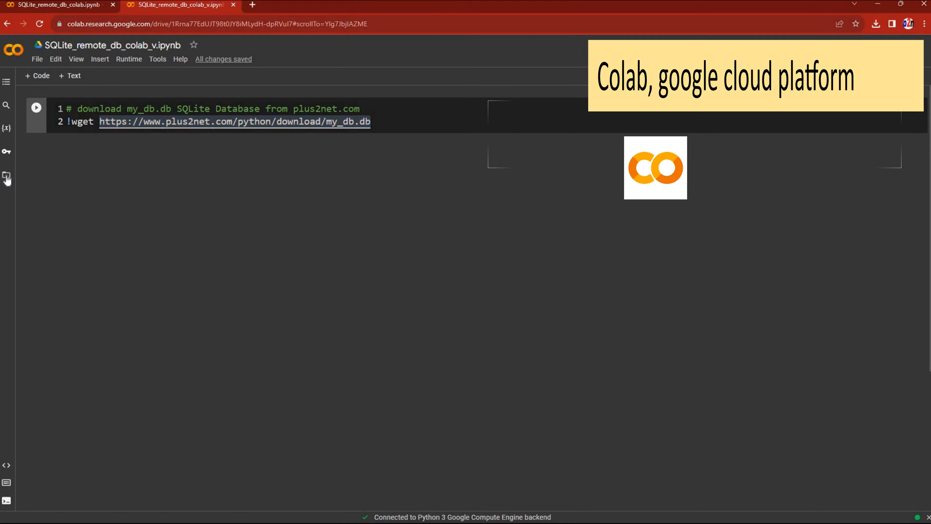
Show the runtime's files beside the notebook and select 'wget' in the download command.
left_click(6, 178)
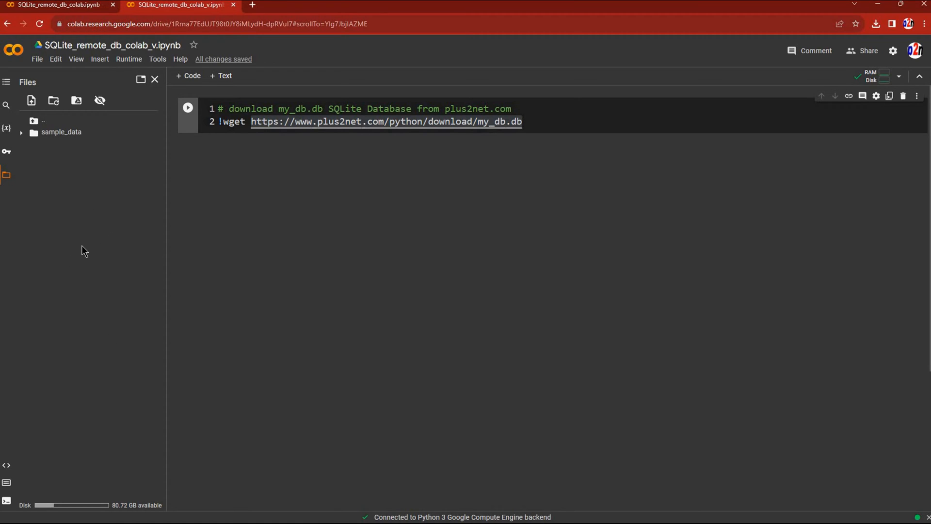
mouse_move(226, 122)
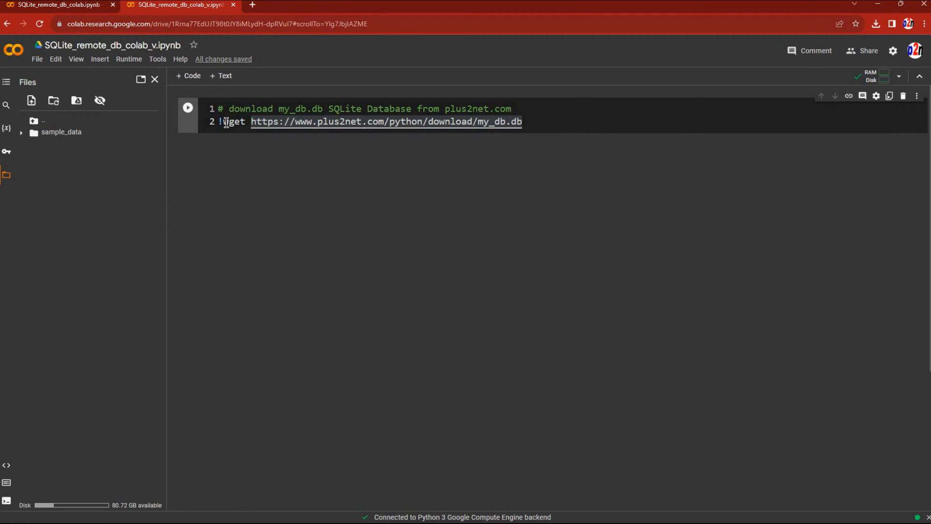
double_click(233, 121)
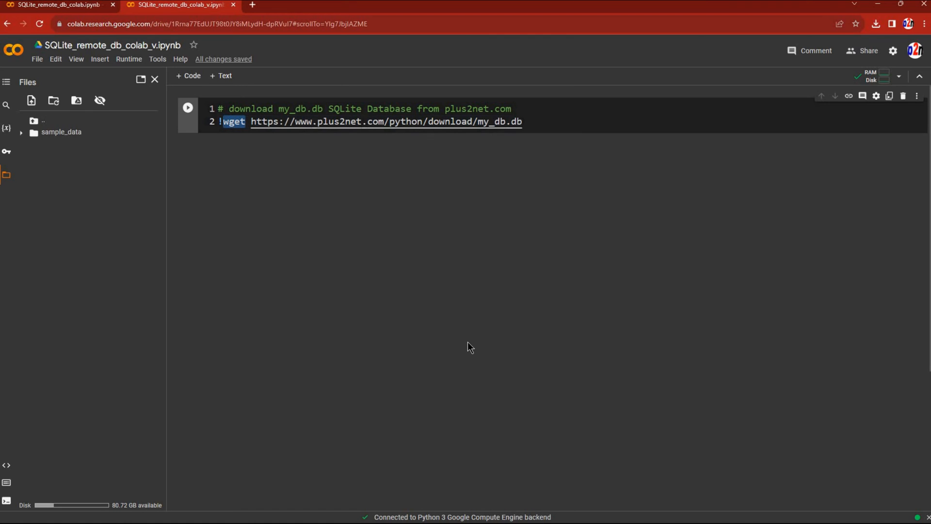
mouse_move(98, 172)
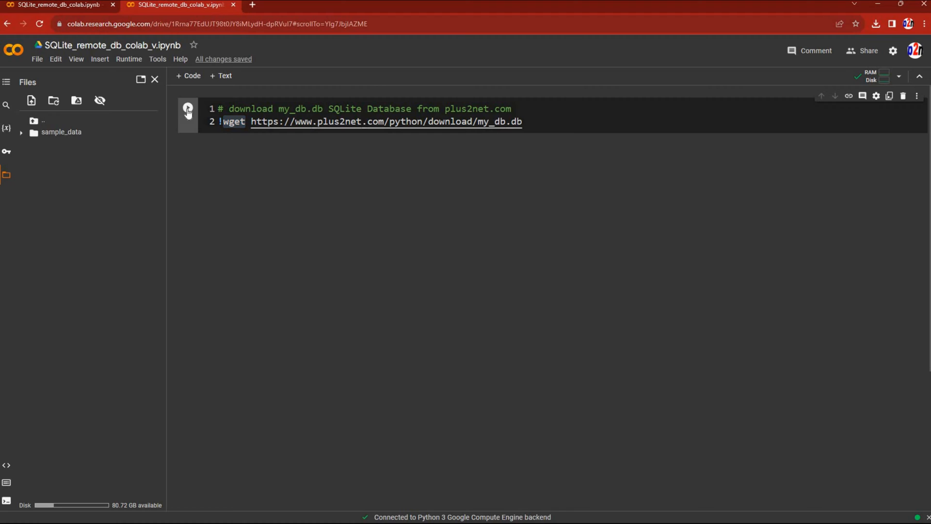
Run the wget cell to download my_db.db and refresh the file list to show it.
left_click(188, 111)
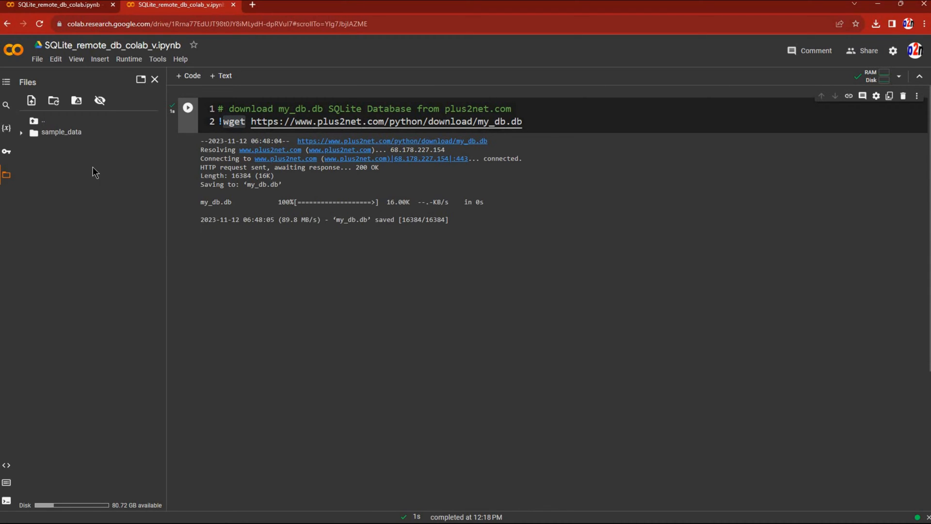
mouse_move(53, 100)
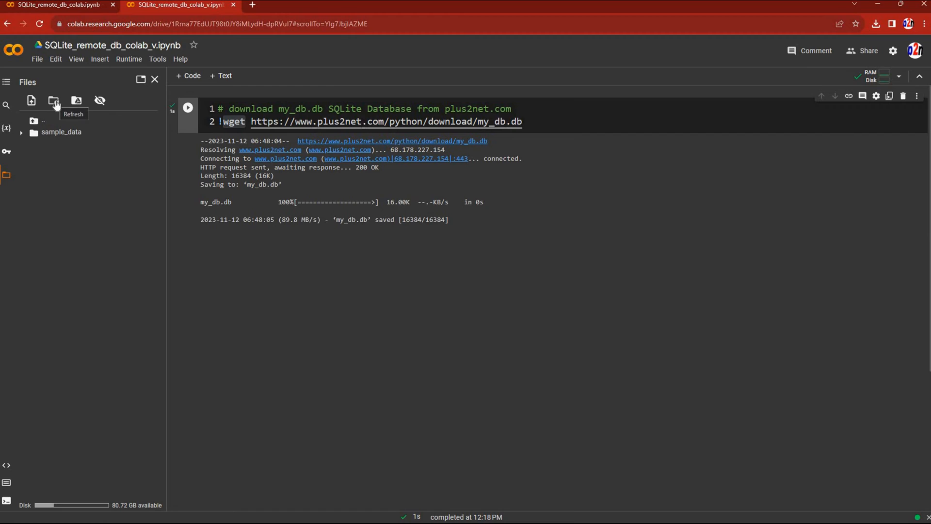
left_click(53, 100)
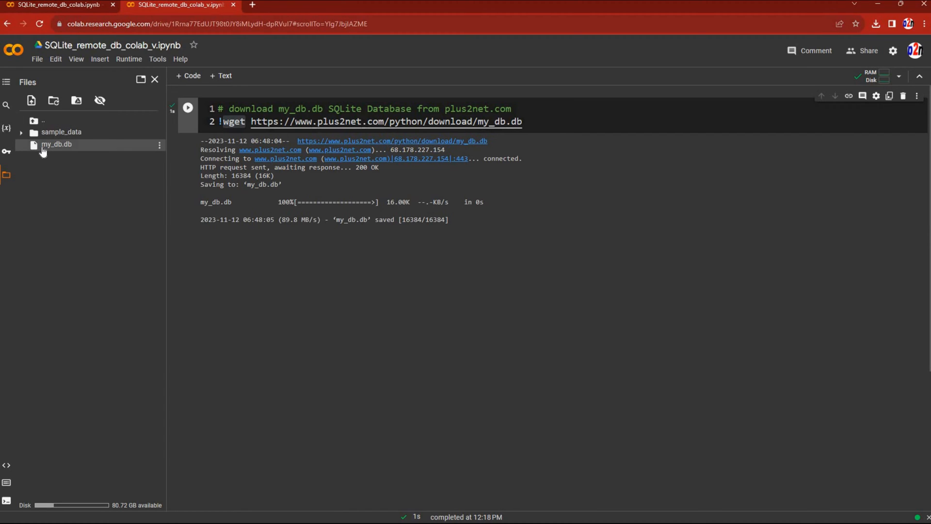
mouse_move(57, 145)
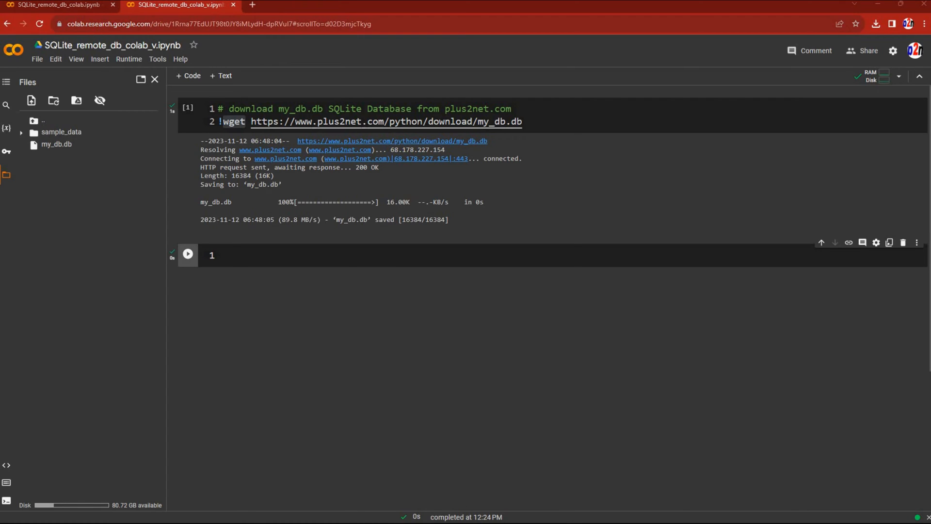
Run %load_ext sql in the empty cell, then add another code cell below.
left_click(257, 255)
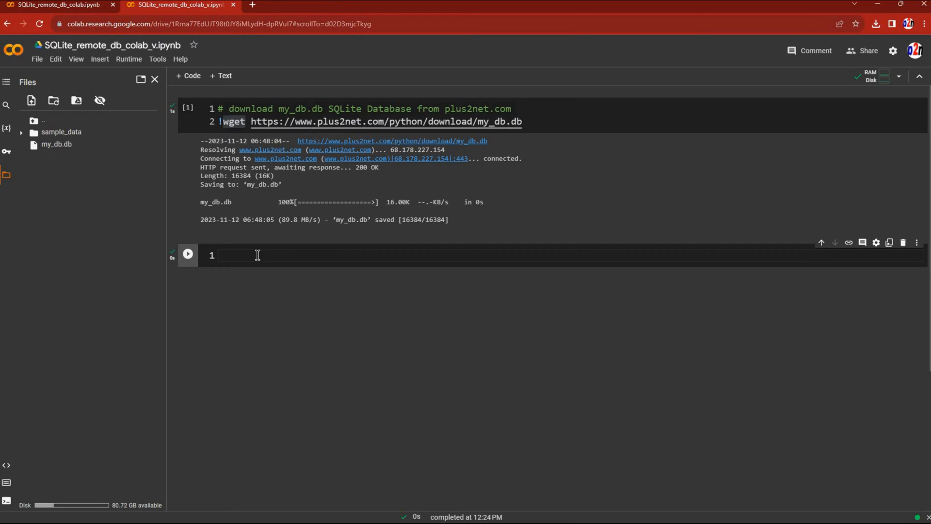
type("%load_ext")
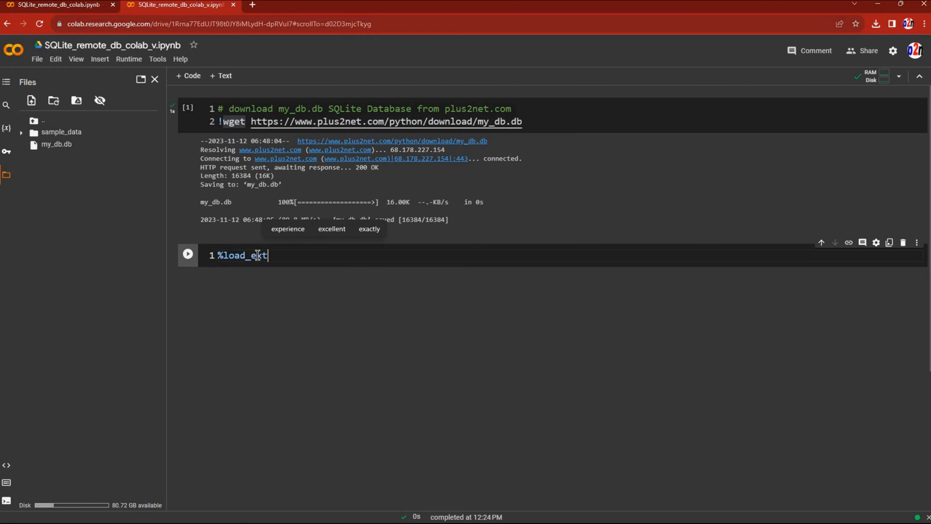
type("s")
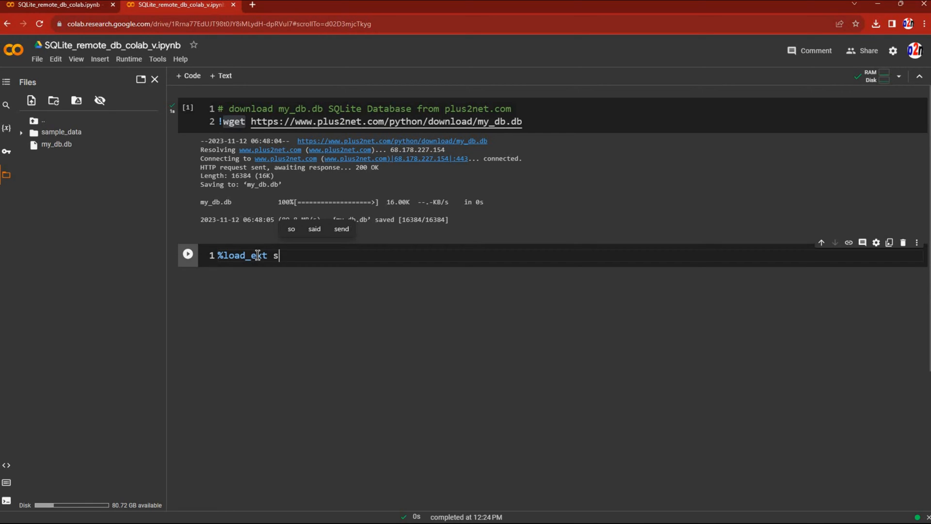
type("ql")
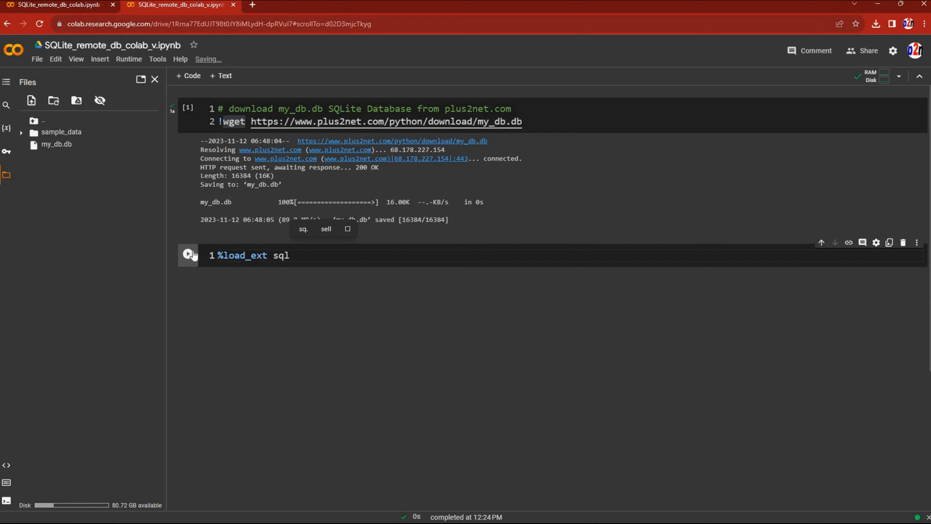
left_click(188, 254)
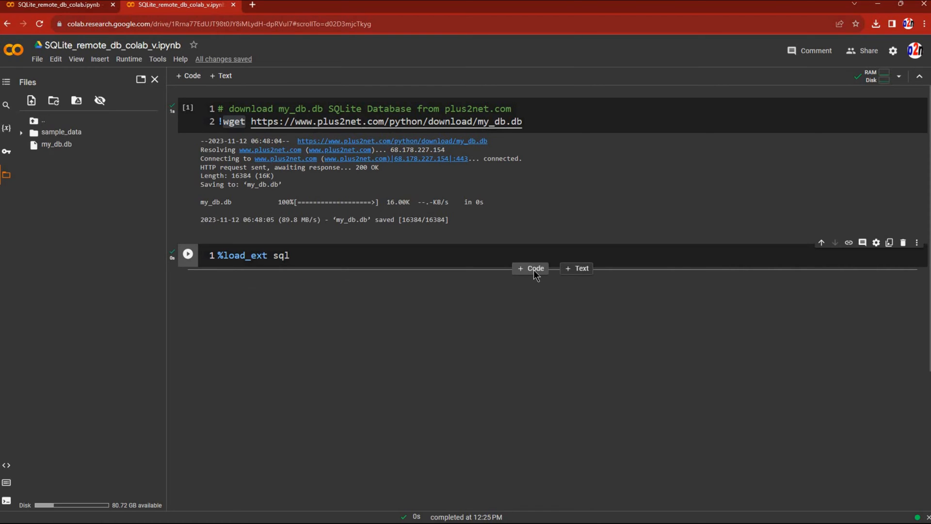
left_click(530, 267)
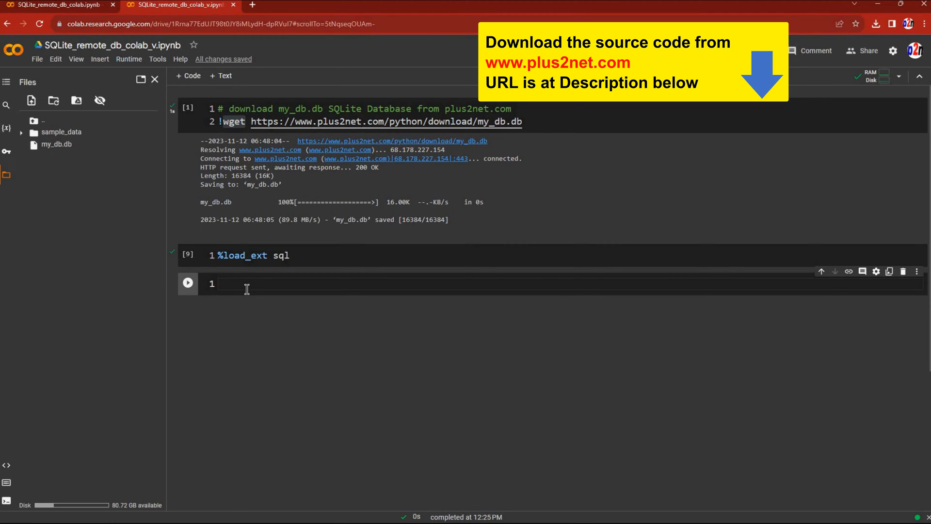
Connect to the database by running %sql sqlite:///my_db.db.
type("%s")
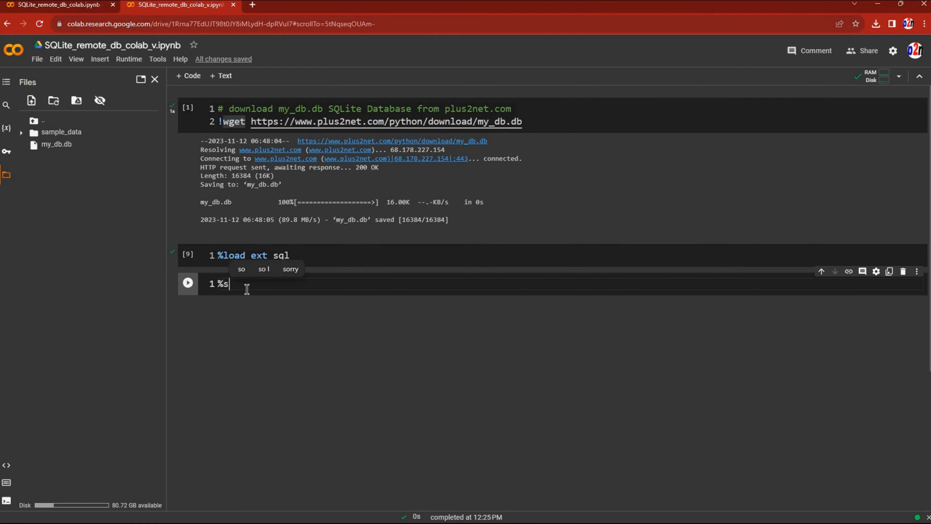
type("ql")
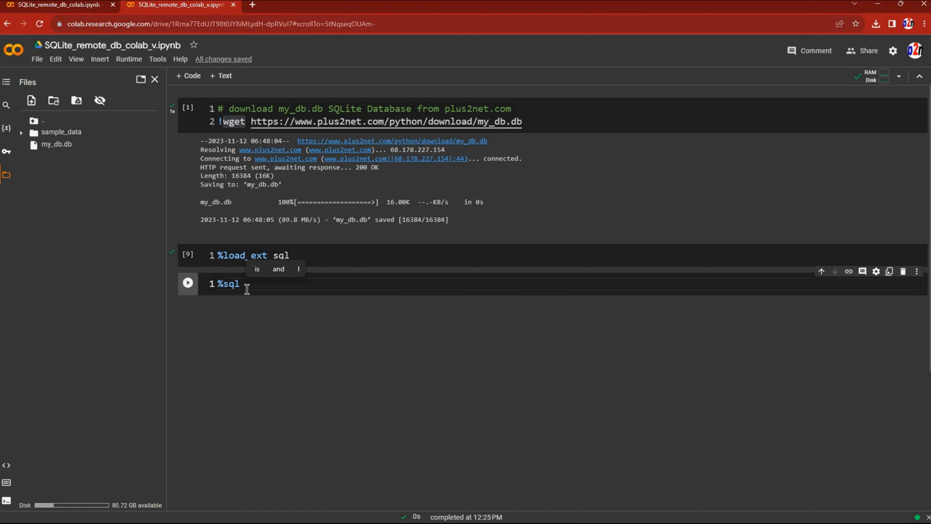
type("sqlite")
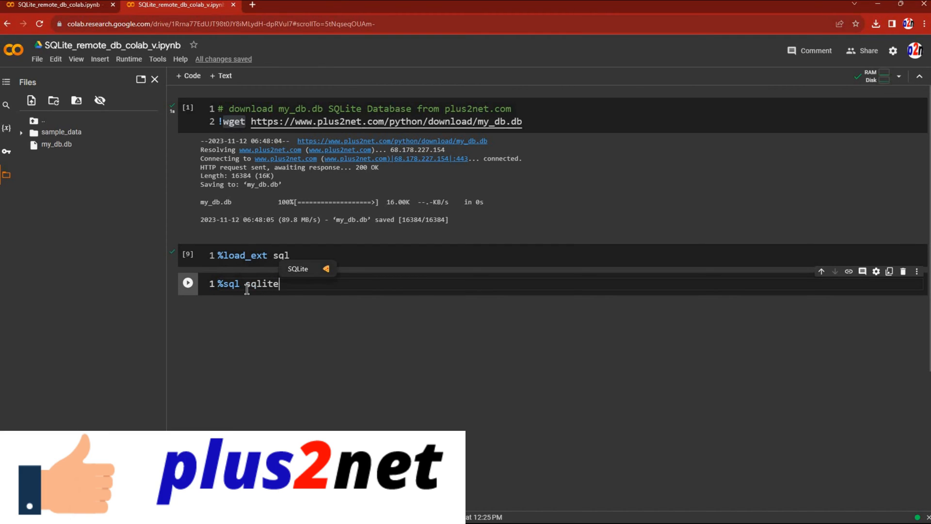
type("://")
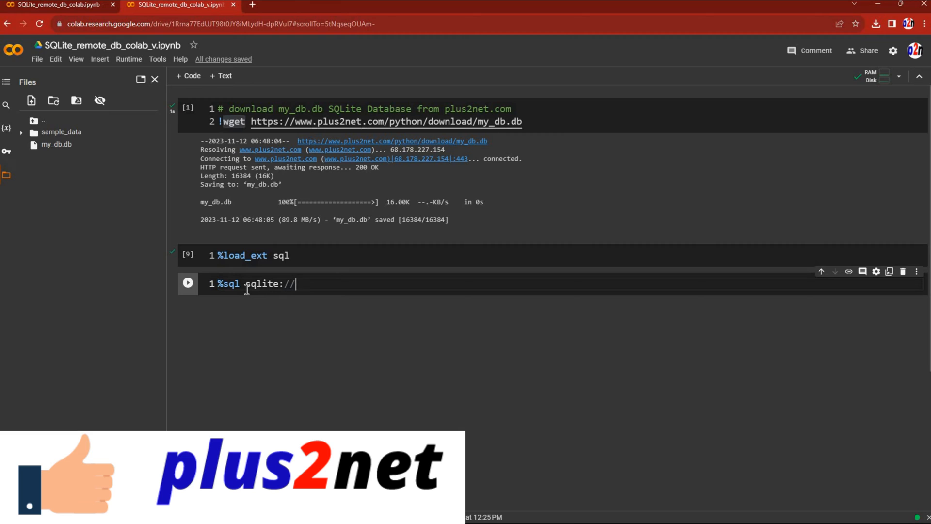
type("/my_")
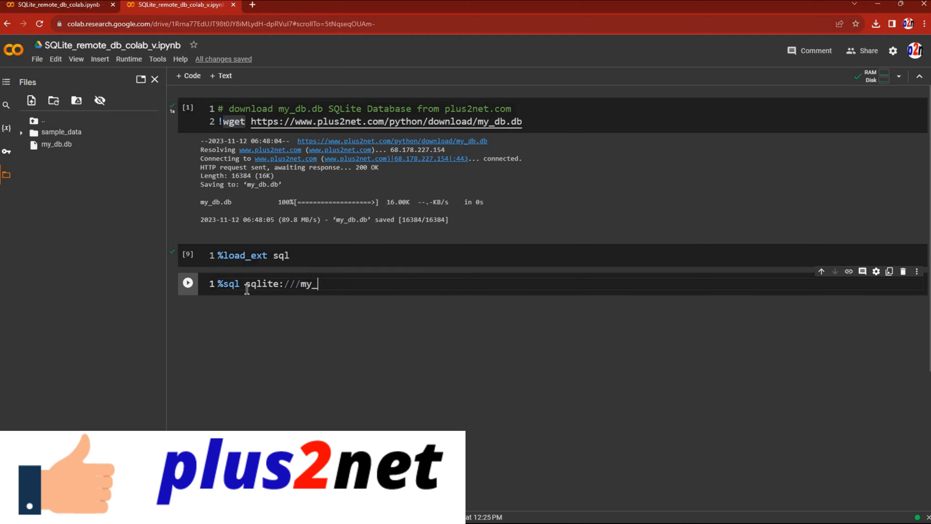
type("db.db")
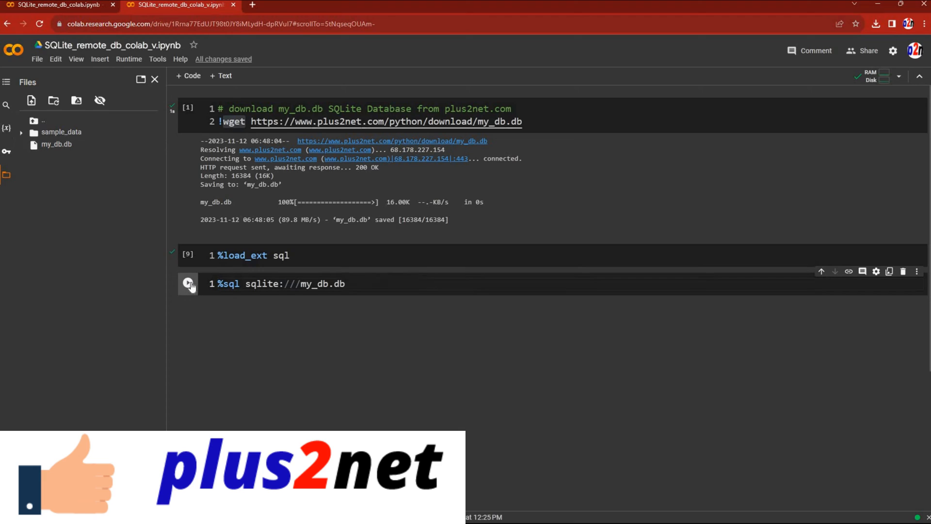
left_click(188, 284)
type("%%sql")
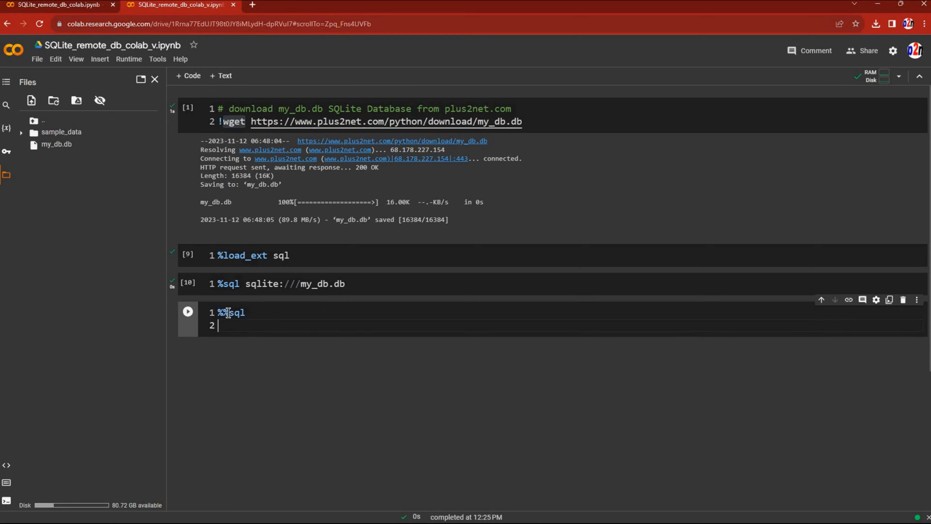
Run SELECT name FROM sqlite_master WHERE type='table'; and highlight the resulting table names.
type("SELECT name FROM")
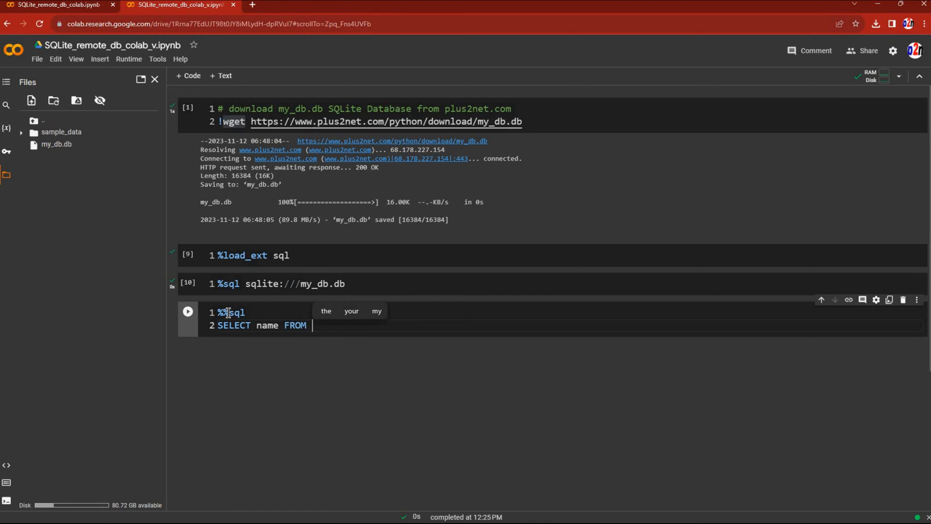
type("s")
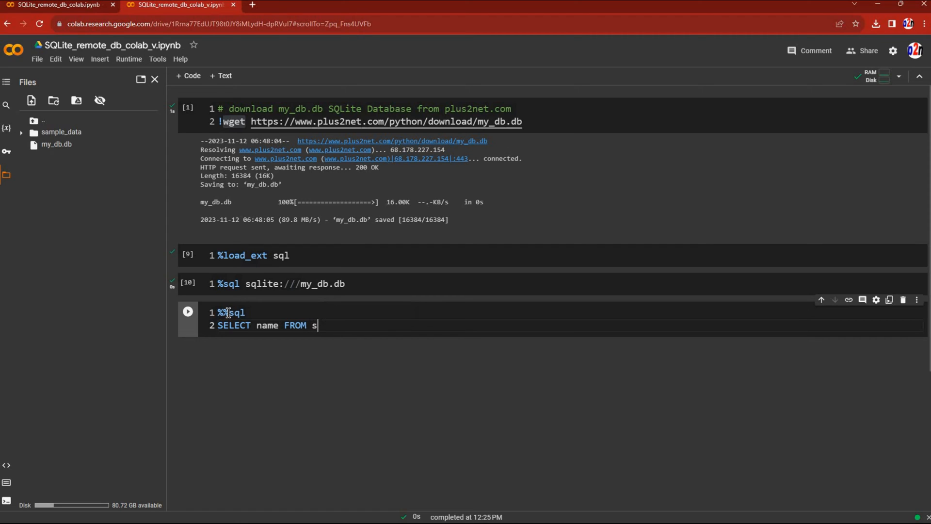
type("qlite_")
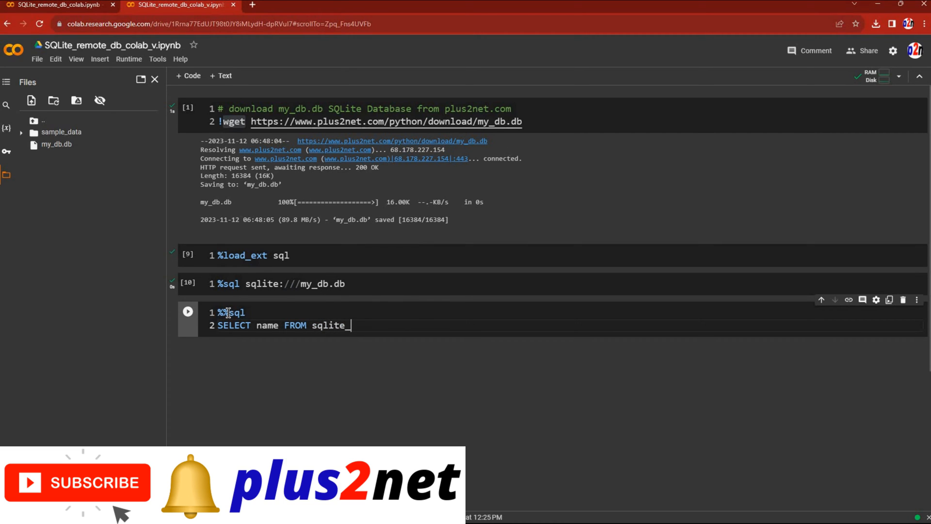
type("master")
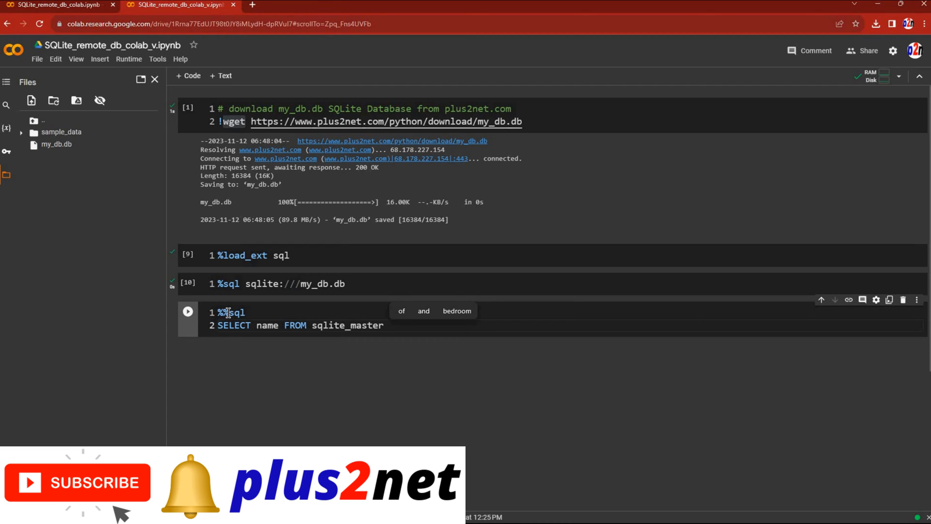
type("WHERE")
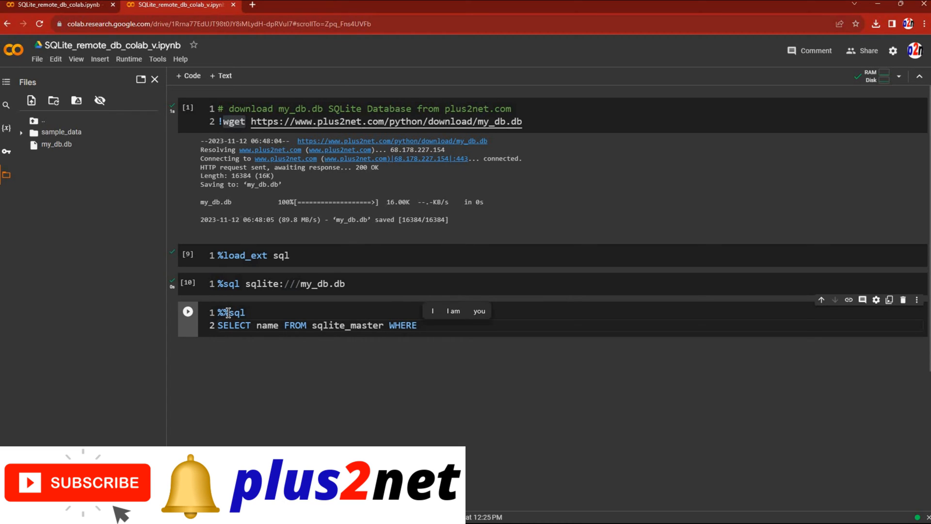
type("type=")
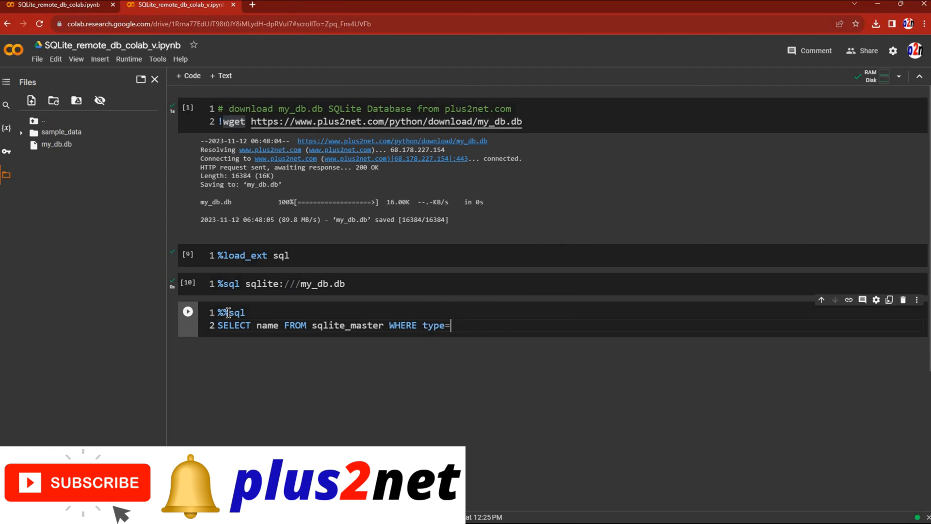
type("'table")
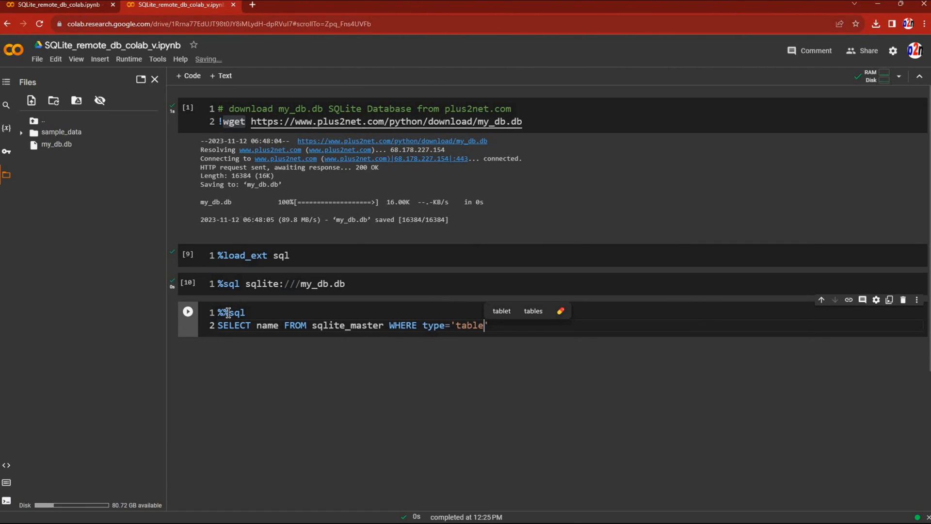
type(";")
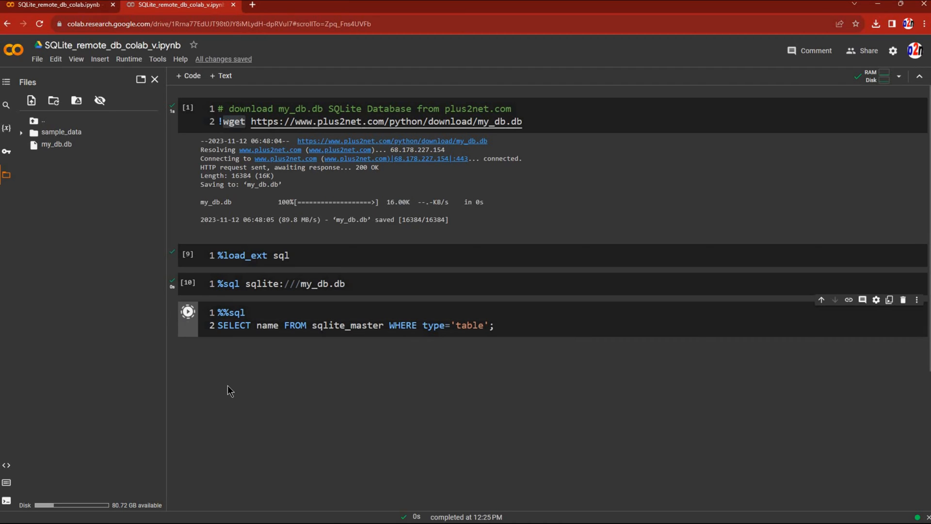
left_click(187, 312)
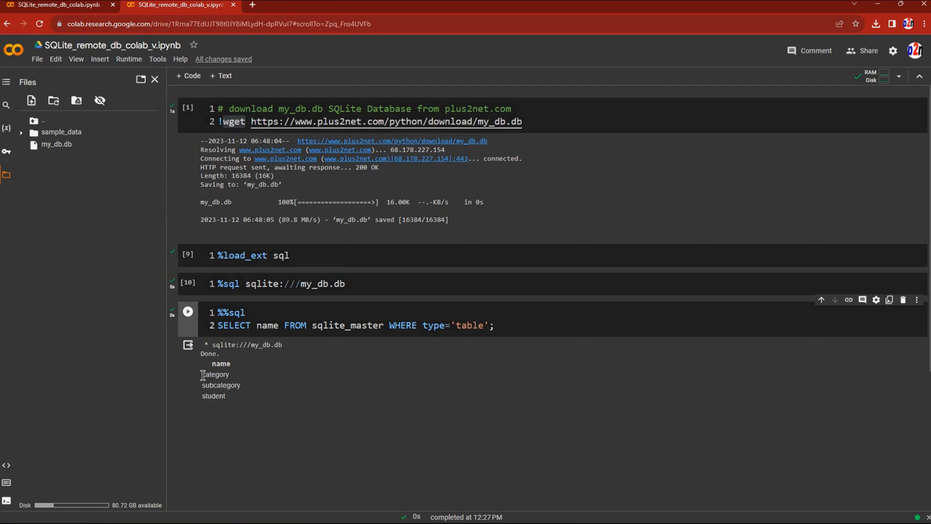
left_click_drag(202, 374, 244, 396)
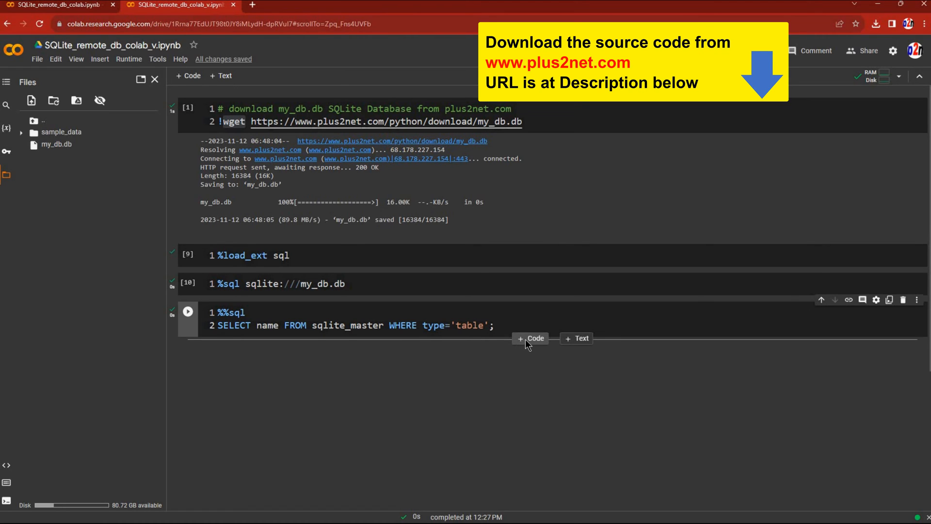
Add and run a cell with %sql PRAGMA table_info('student'); and select its column output.
left_click(530, 338)
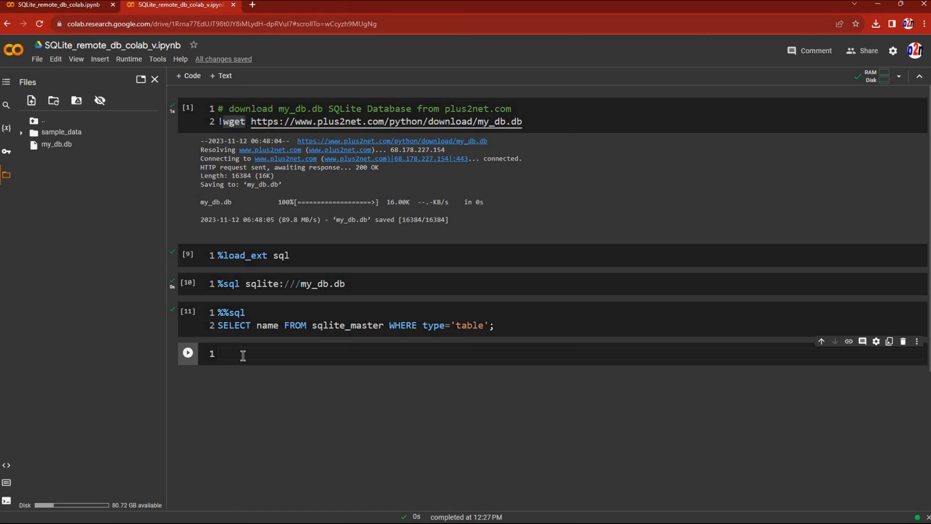
type("%sql")
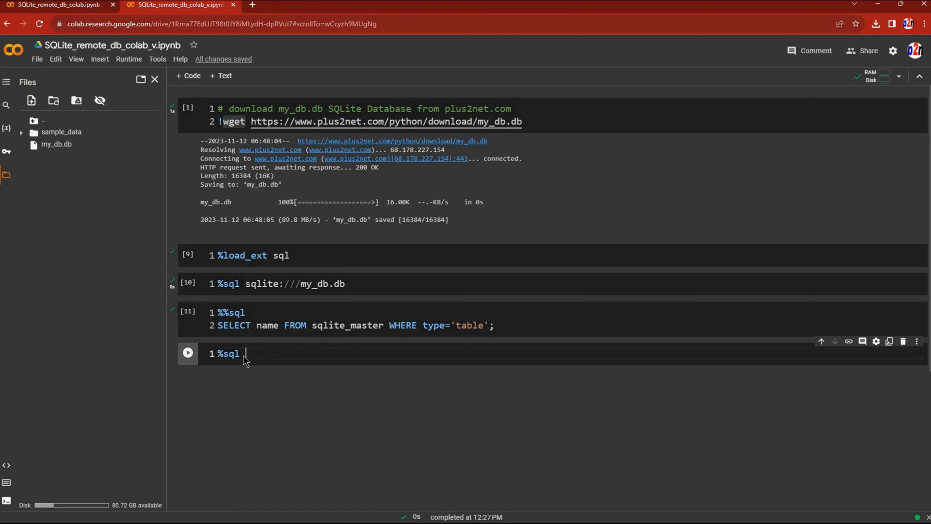
type("PRA")
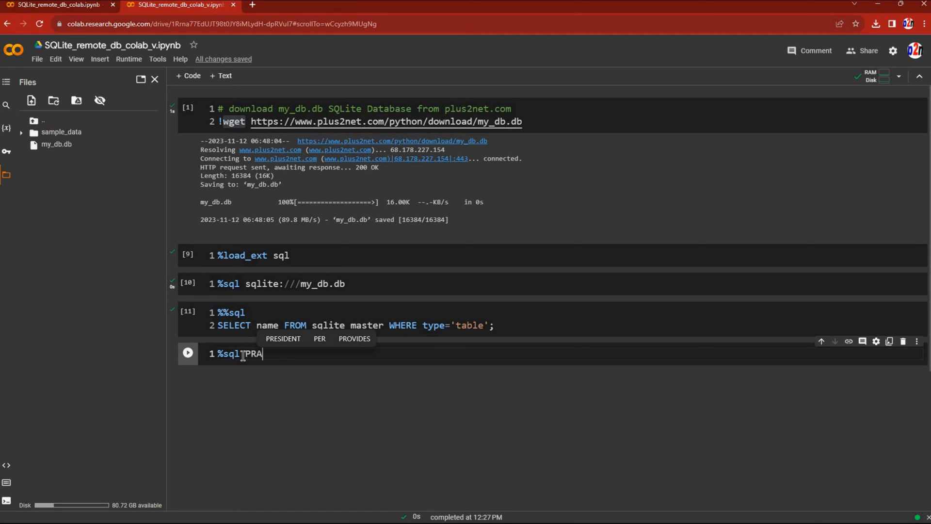
type("GMA")
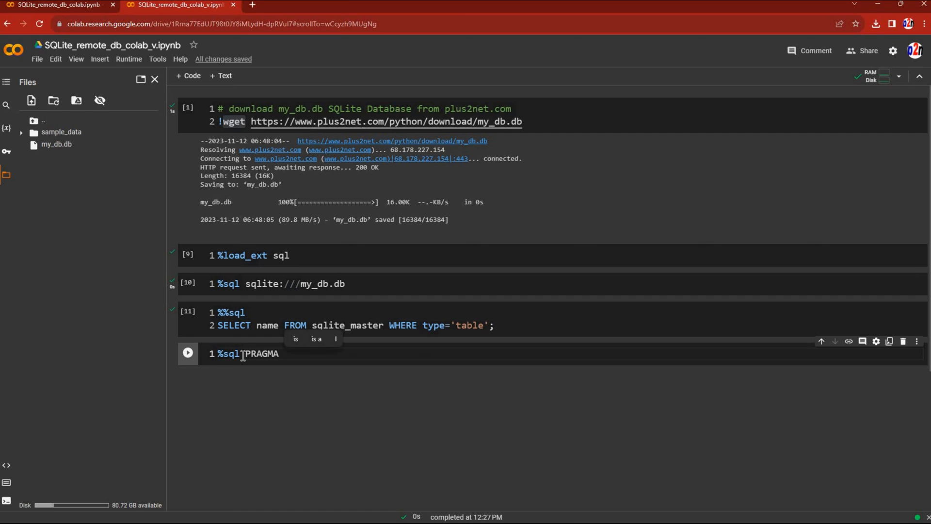
type("table_i")
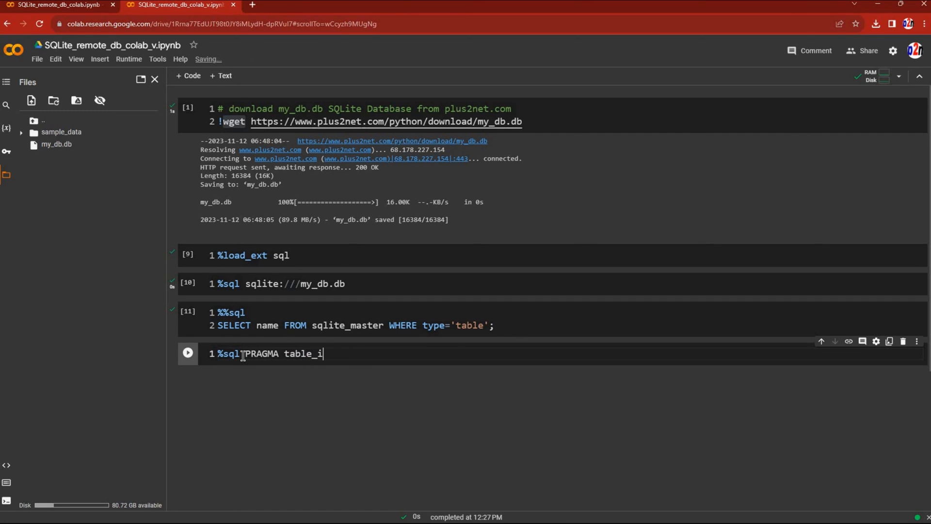
type("nfo('')")
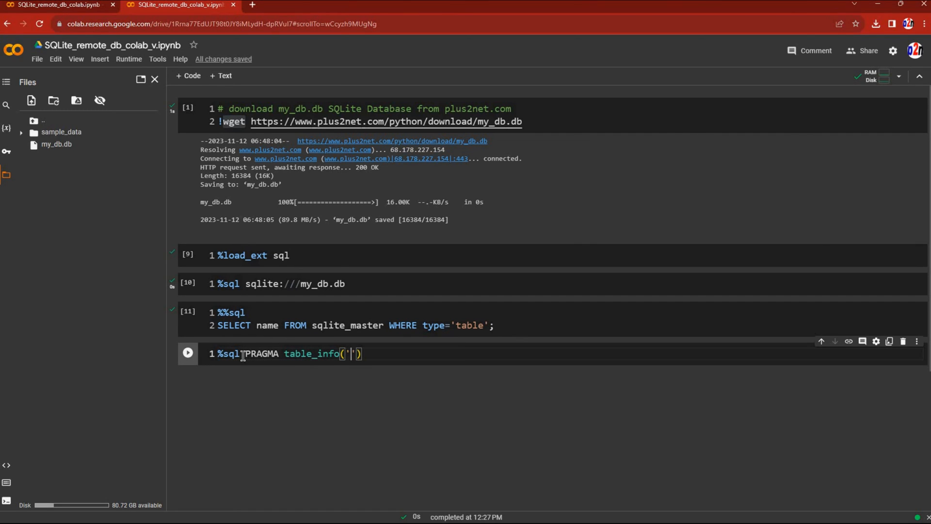
type("student")
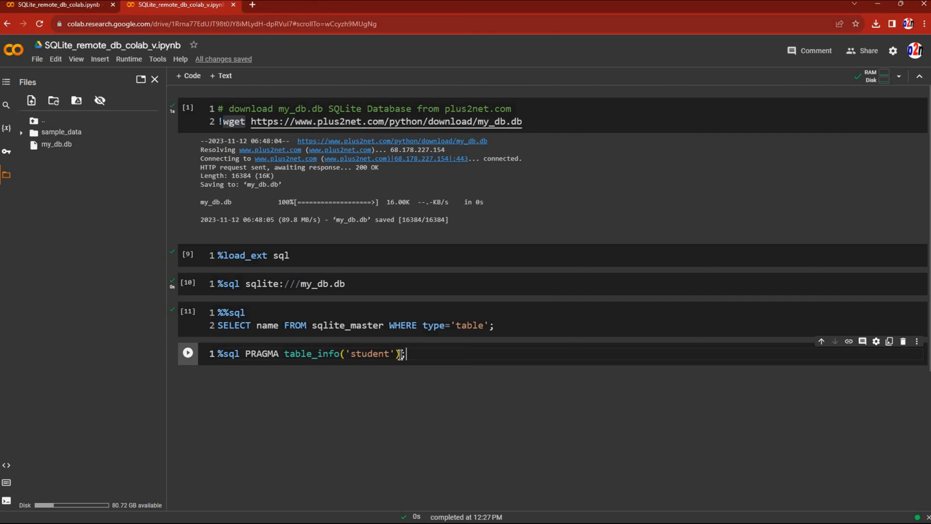
left_click(188, 354)
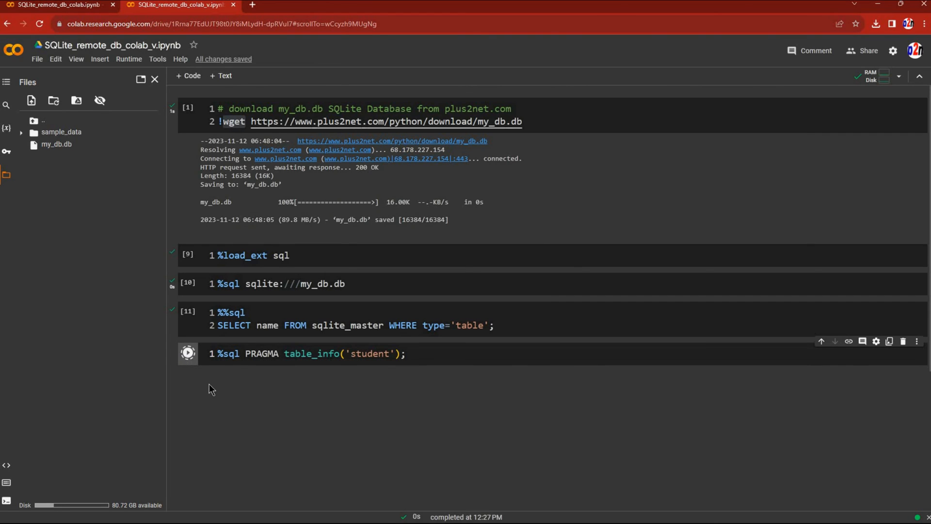
left_click(187, 353)
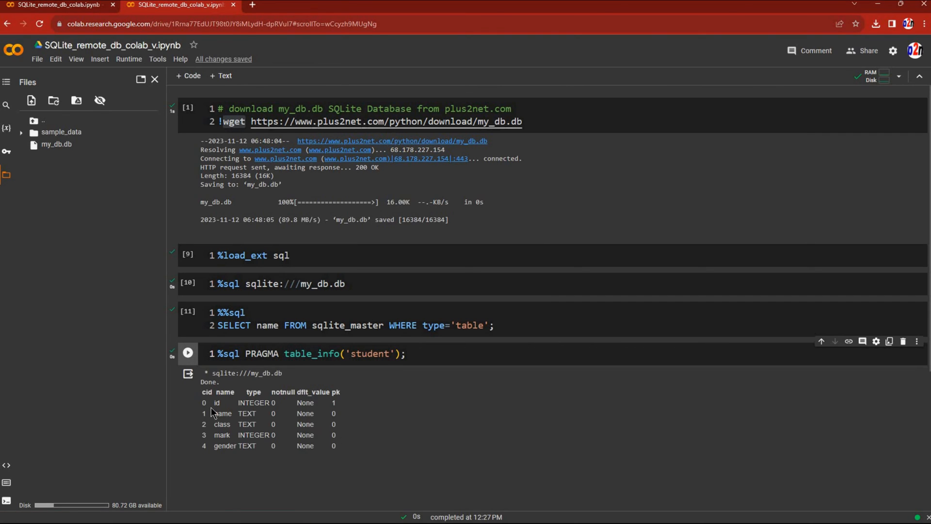
left_click_drag(217, 403, 306, 424)
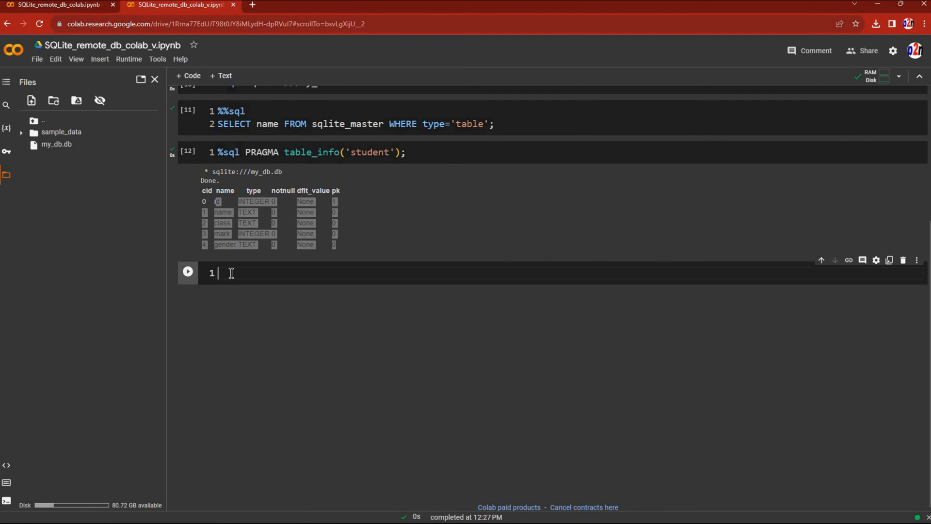
Query %%sql SELECT * FROM student LIMIT 0,5 and select 'student' in the query.
type("%%sql")
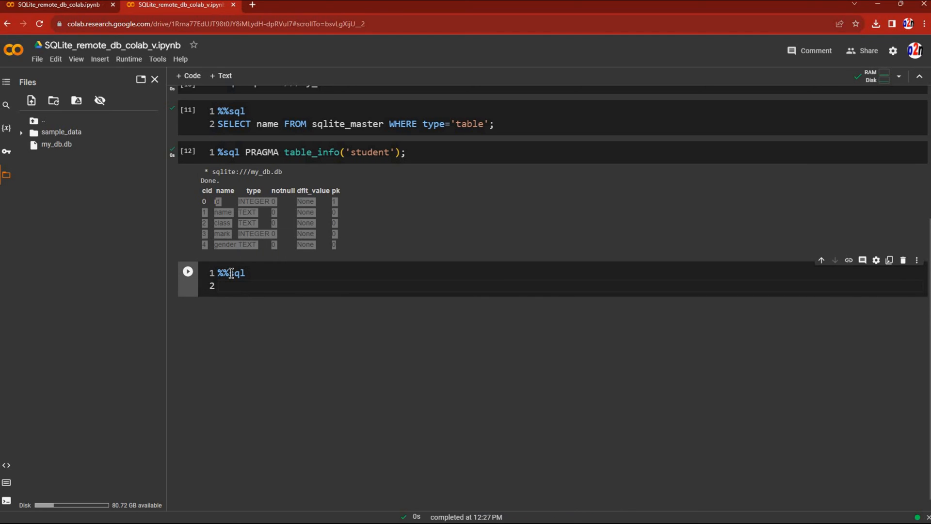
type("SELECT")
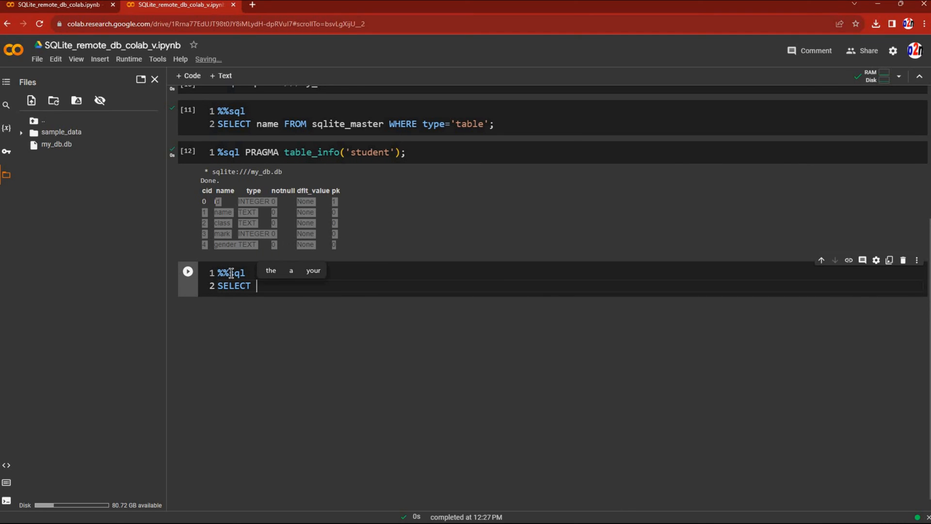
type("* F")
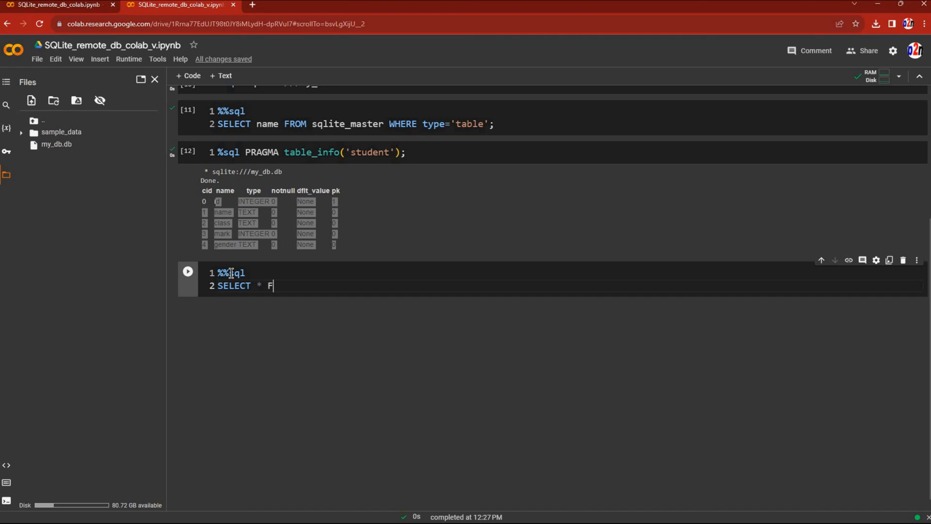
type("ROM student")
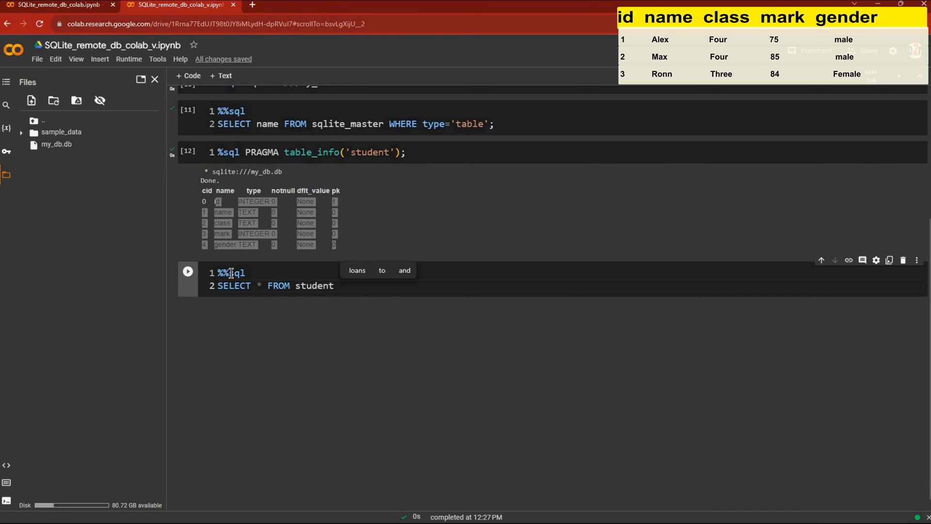
type("LIM")
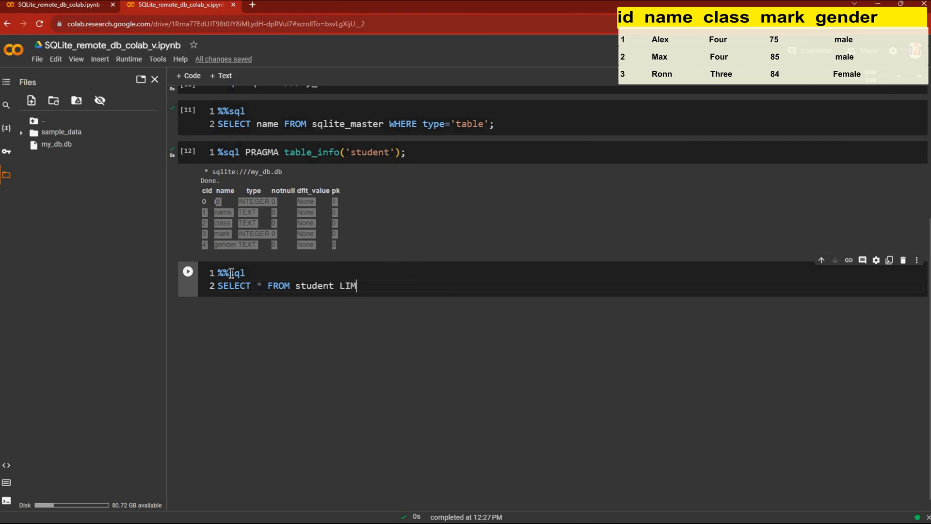
type("IT")
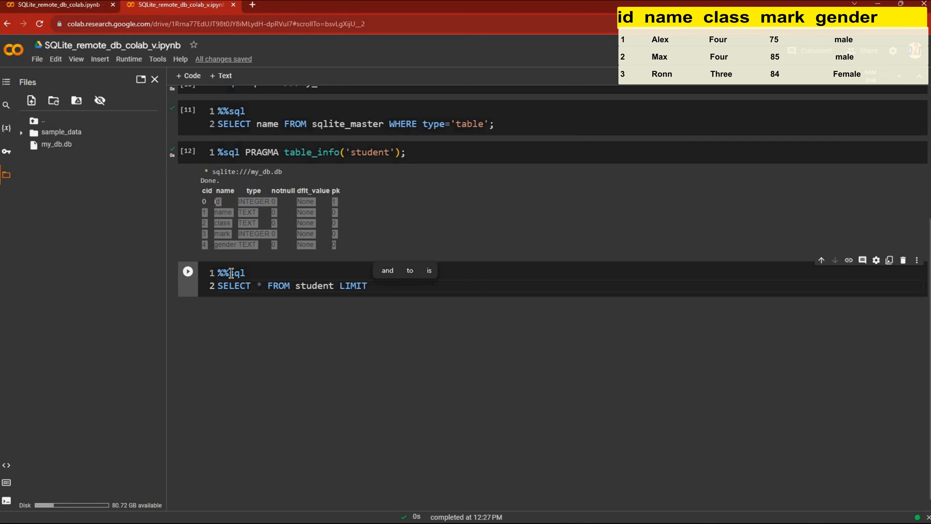
type("0,5")
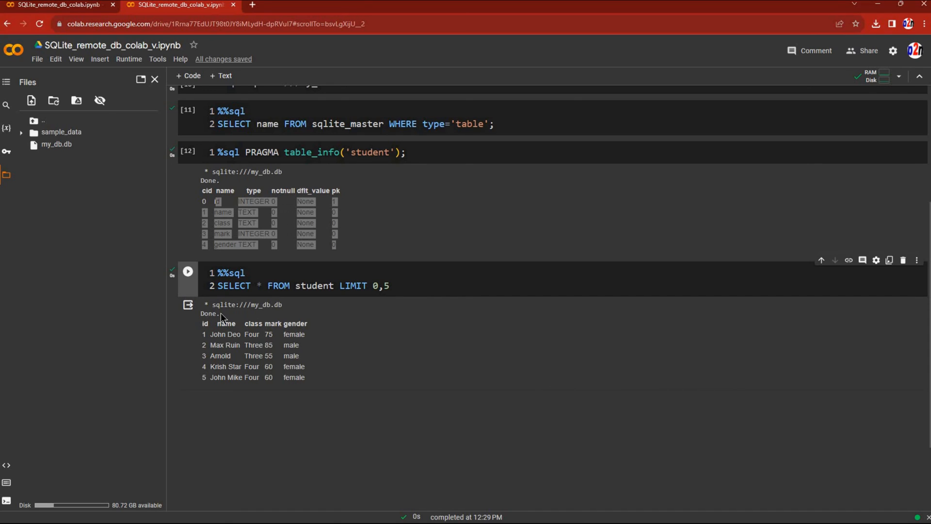
mouse_move(312, 286)
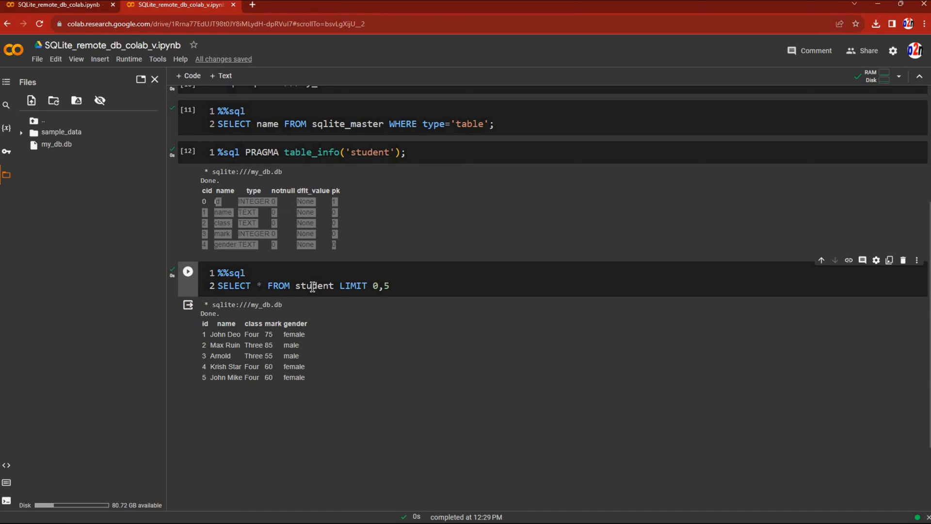
double_click(314, 285)
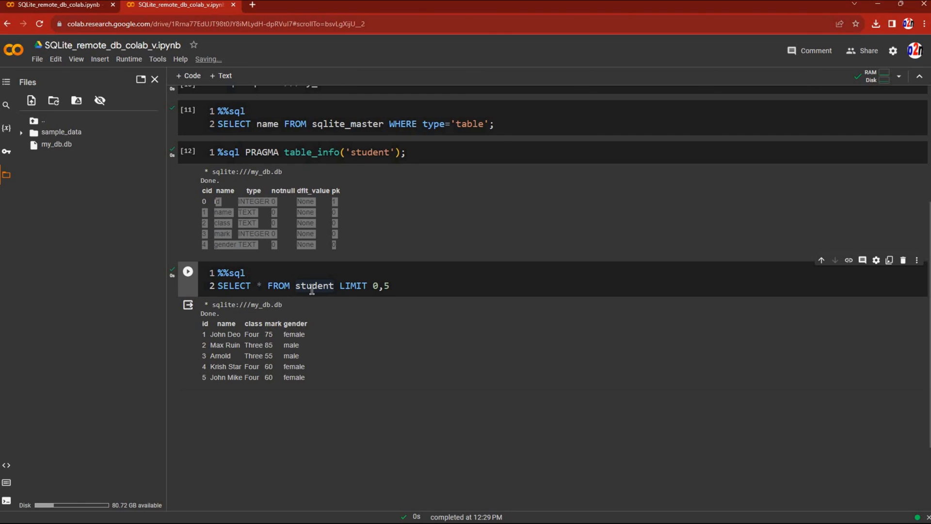